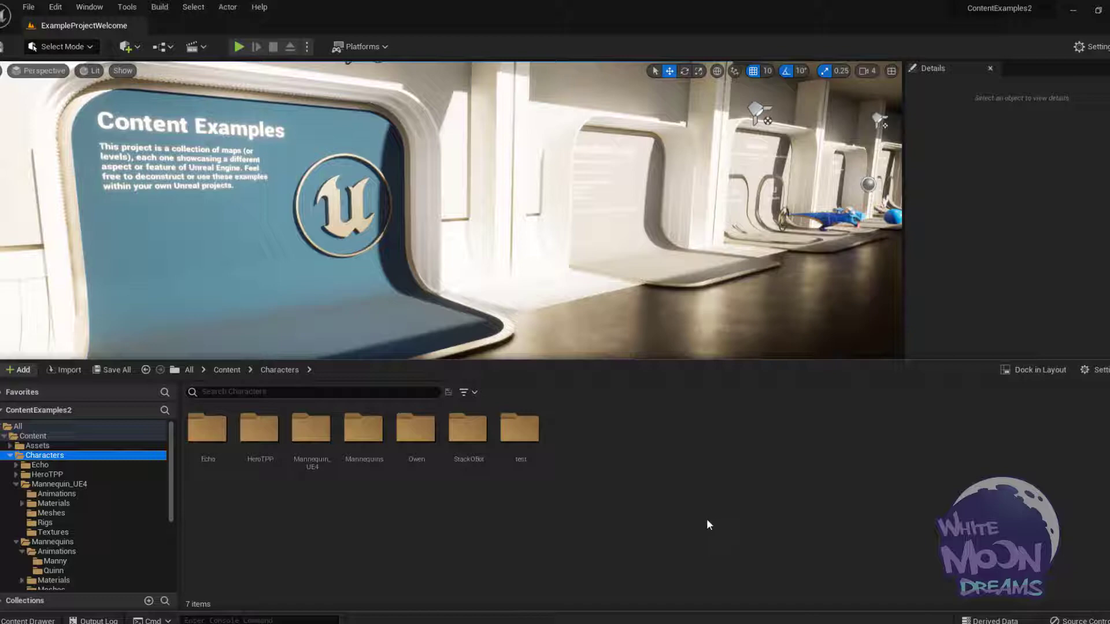
mouse_move(712, 523)
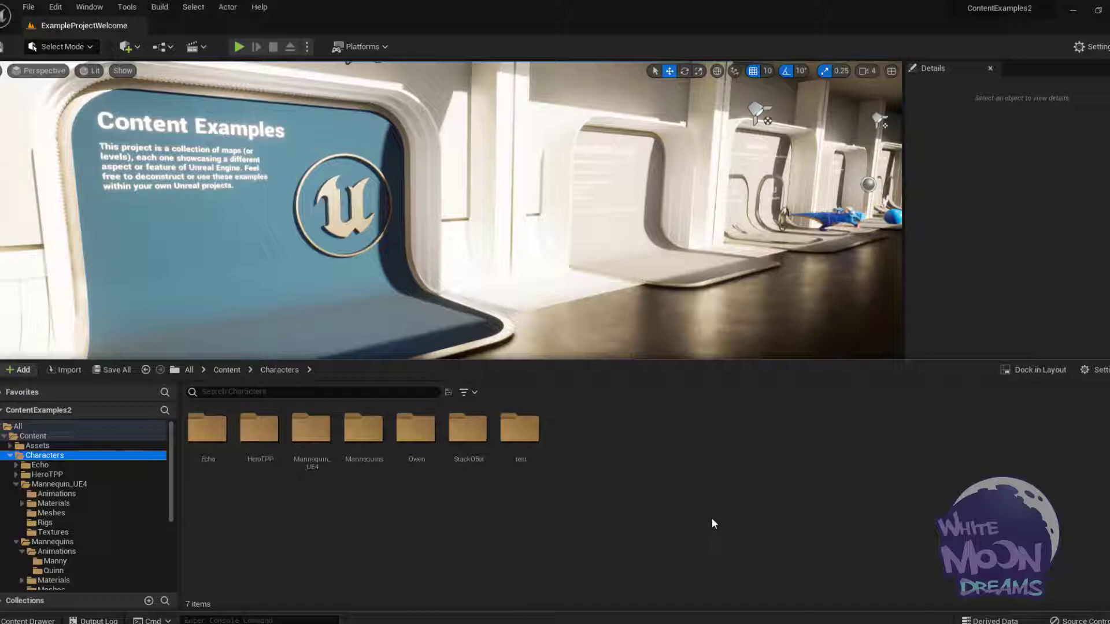
mouse_move(717, 522)
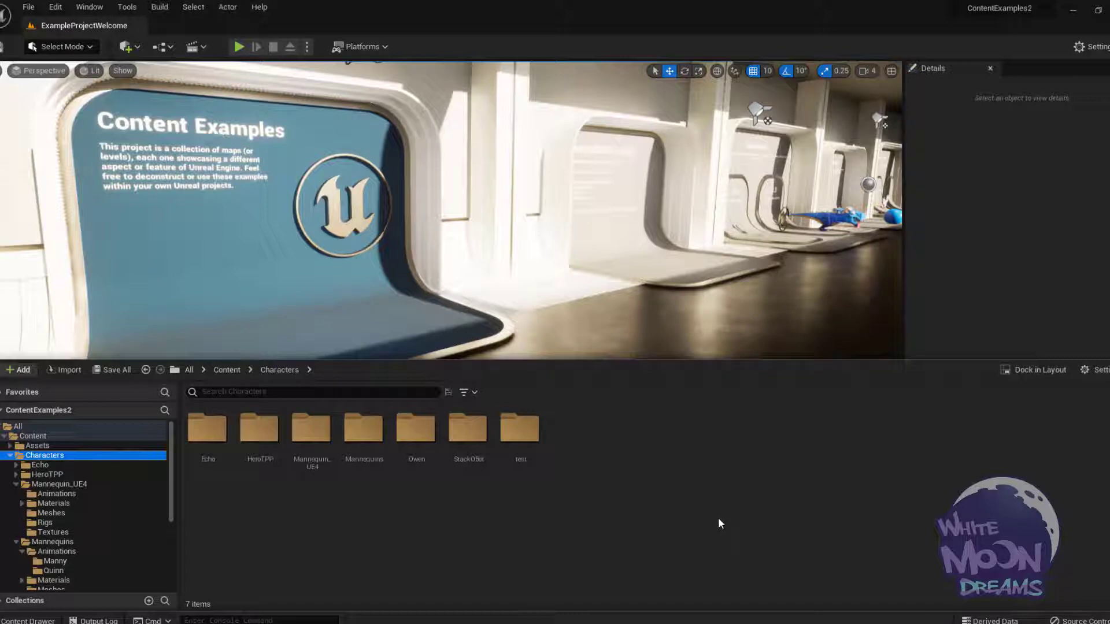
mouse_move(723, 523)
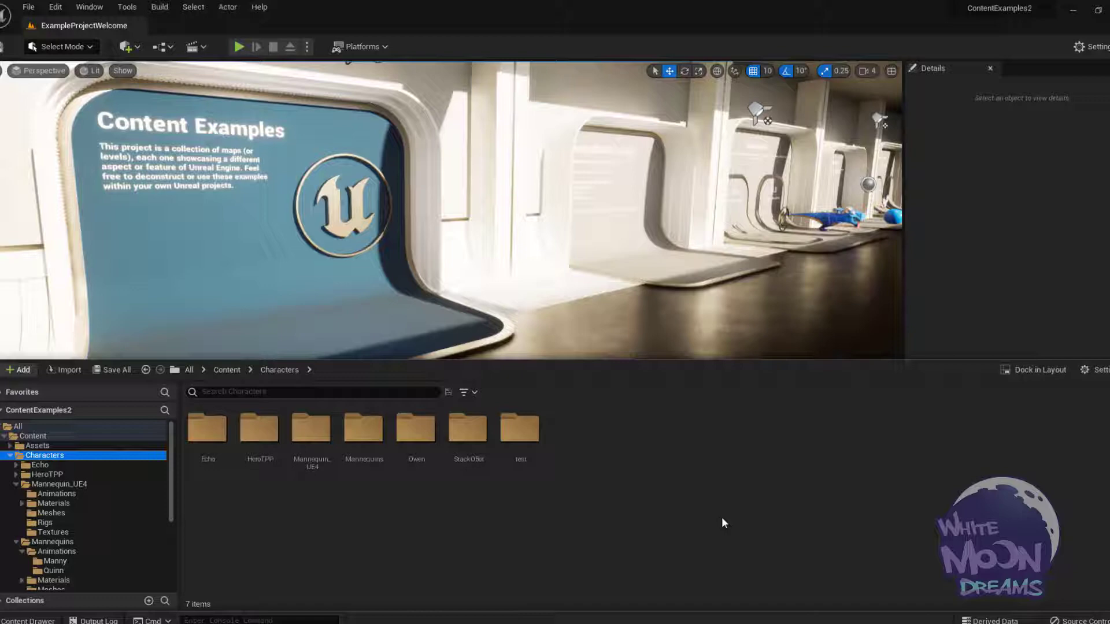
mouse_move(727, 520)
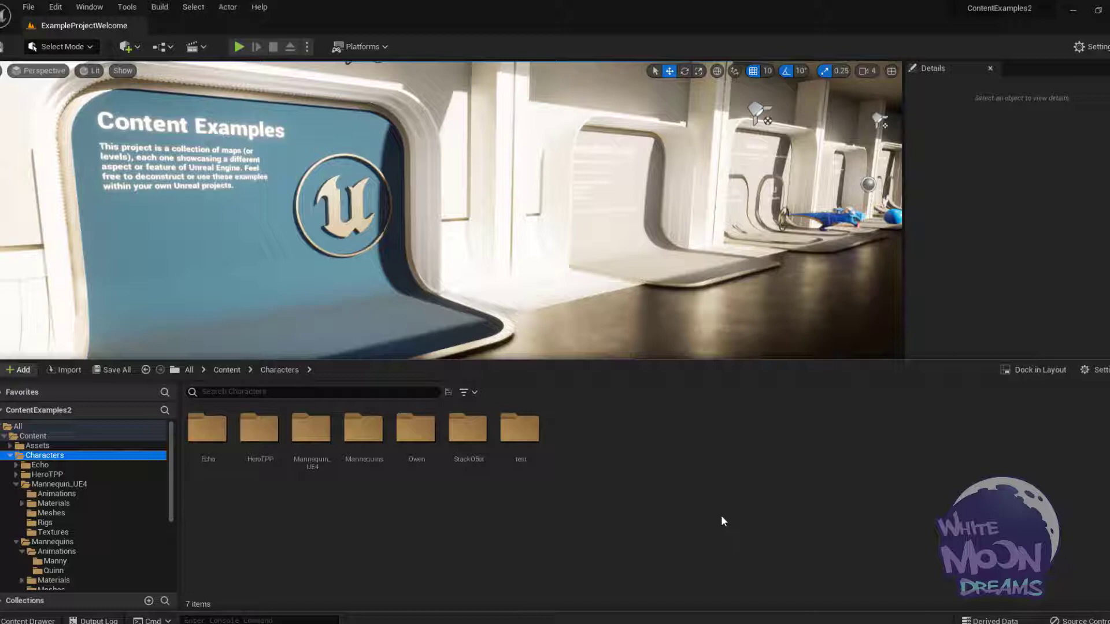
Import the test cylinder FBX as a skeletal mesh with default FBX Import Options
click(63, 370)
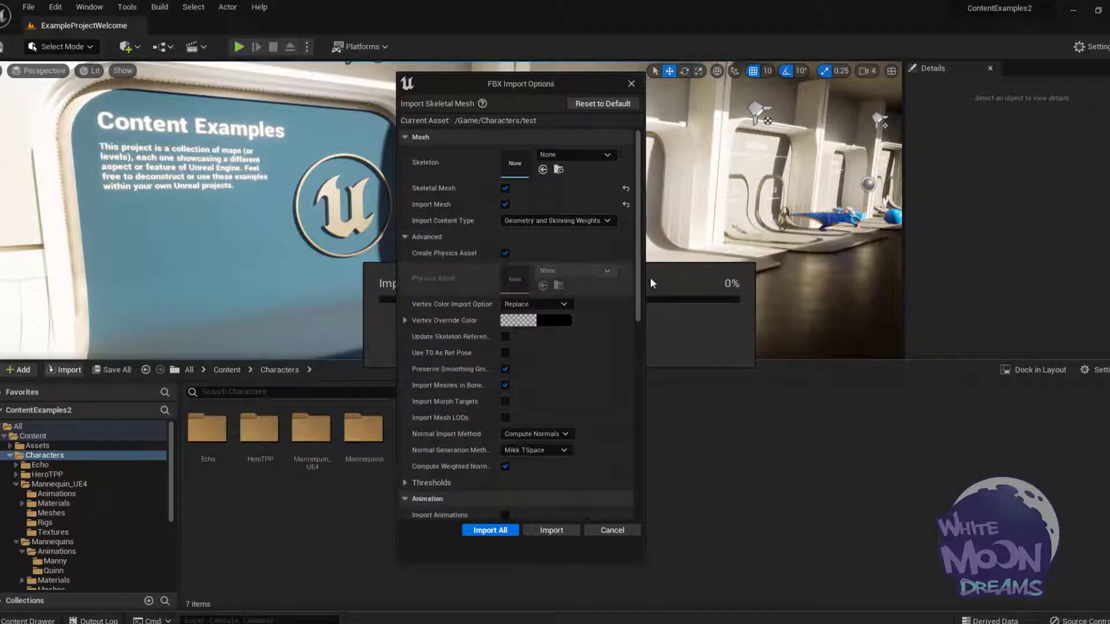
mouse_move(454, 407)
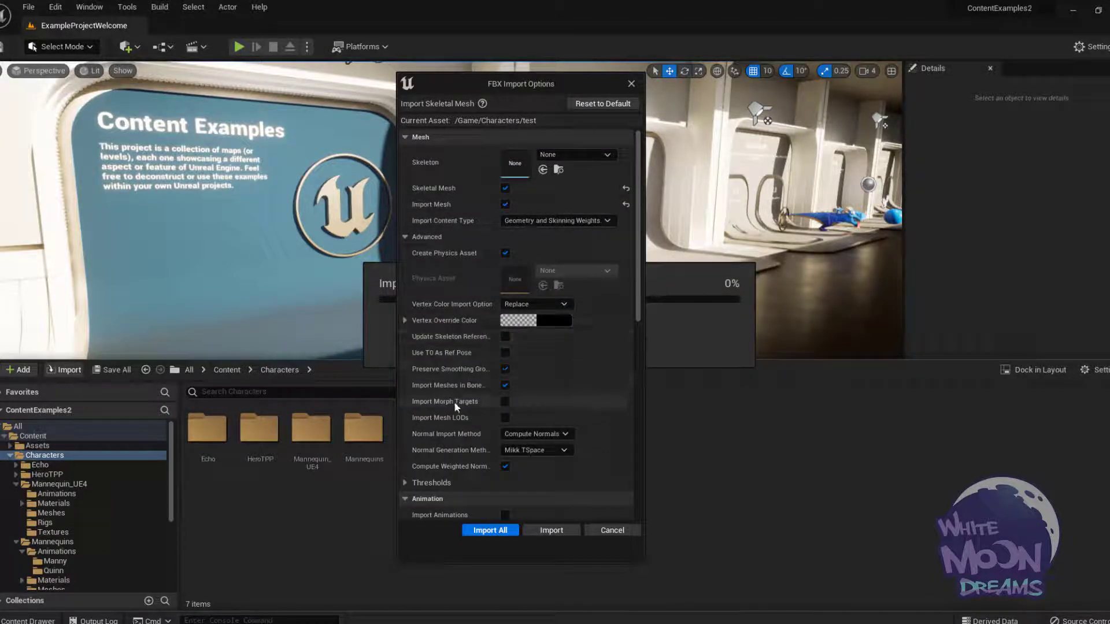
mouse_move(446, 401)
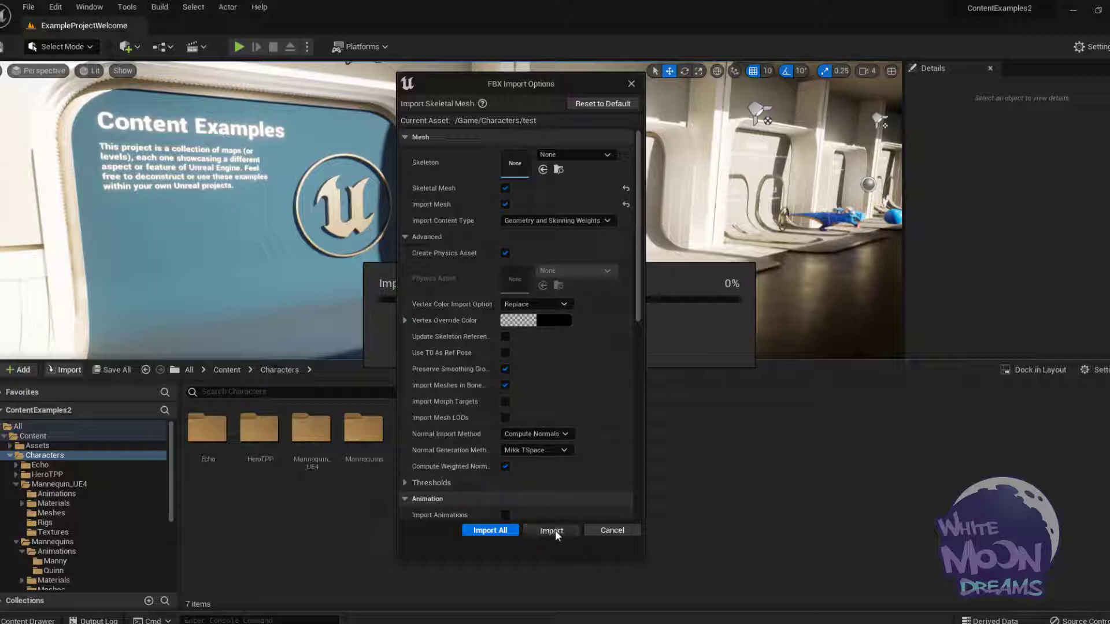
click(552, 531)
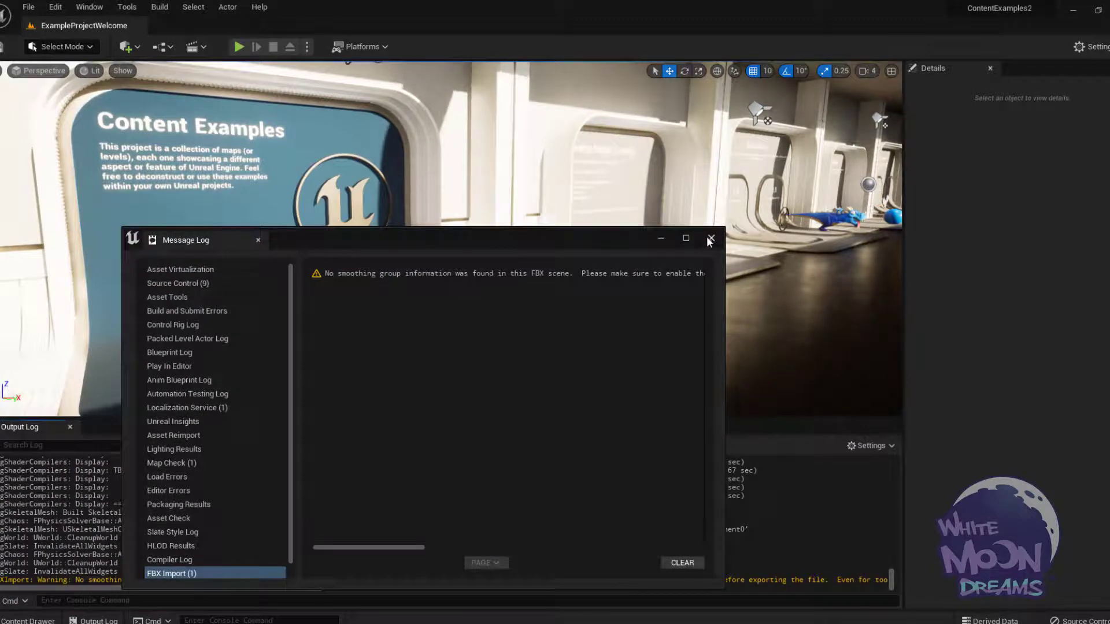
Enable Import Morph Targets on the test mesh and reimport its base mesh
click(710, 240)
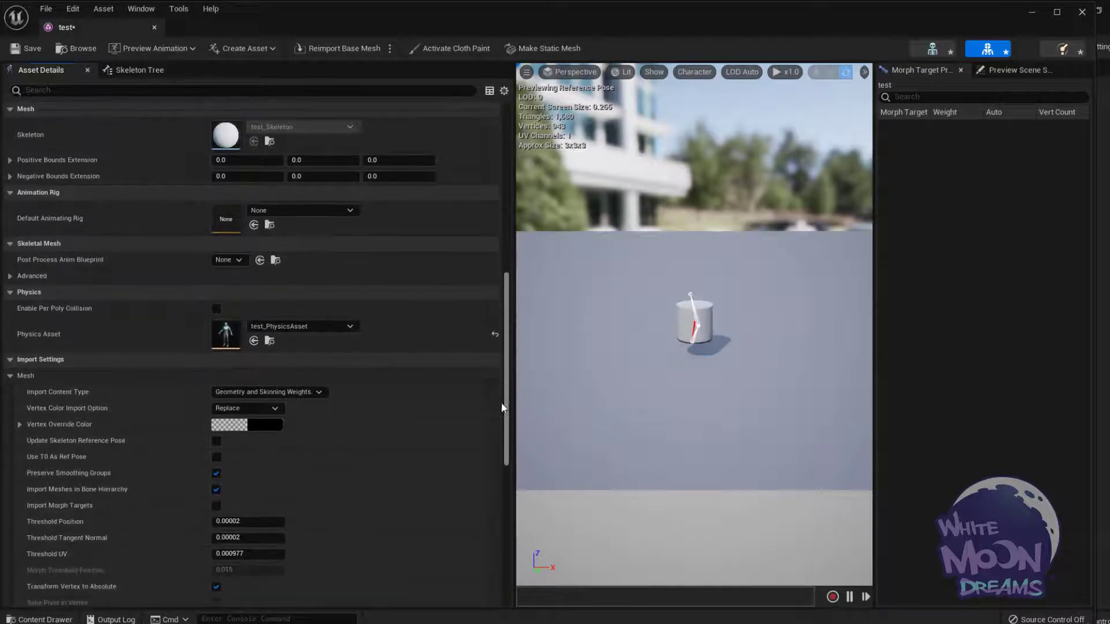
scroll(down, 3)
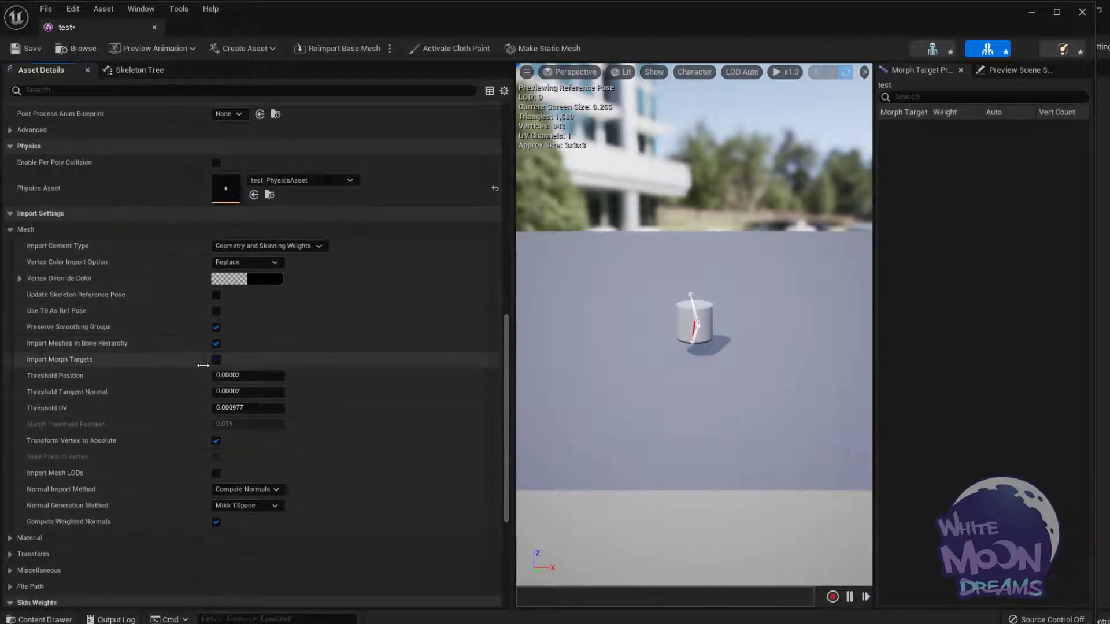
click(216, 358)
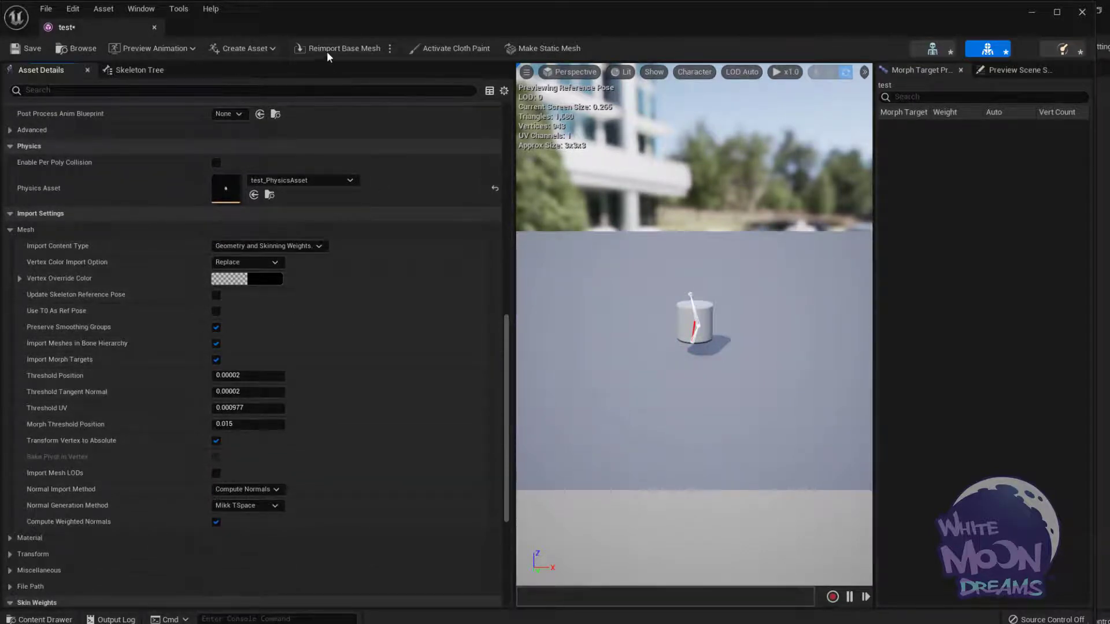
click(342, 49)
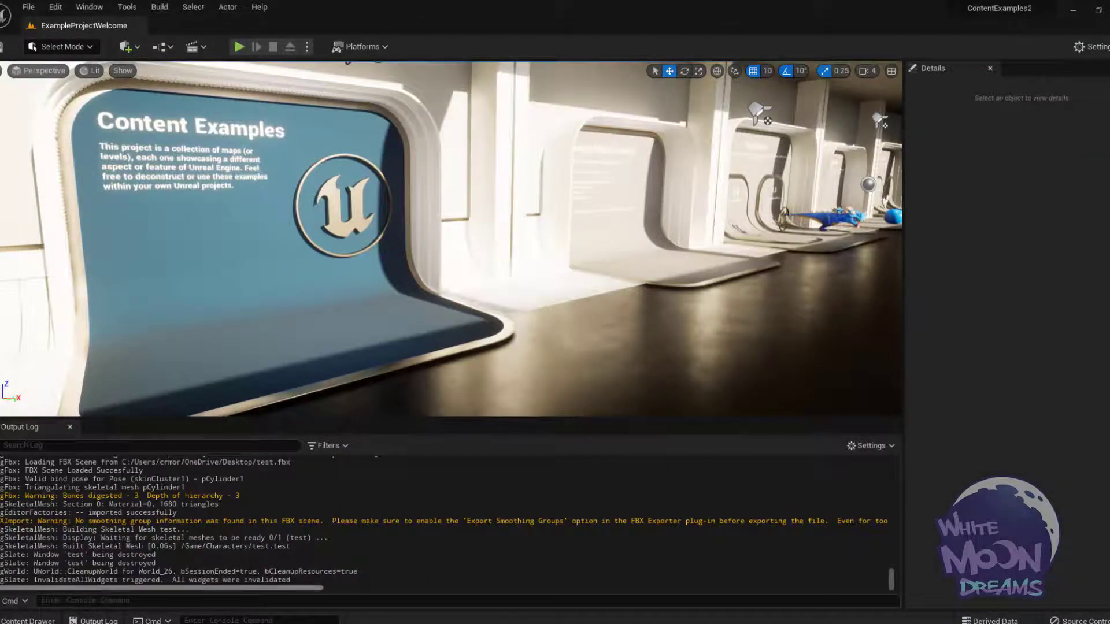
Reopen the test mesh and reset its morph target weights to 0.0
click(28, 621)
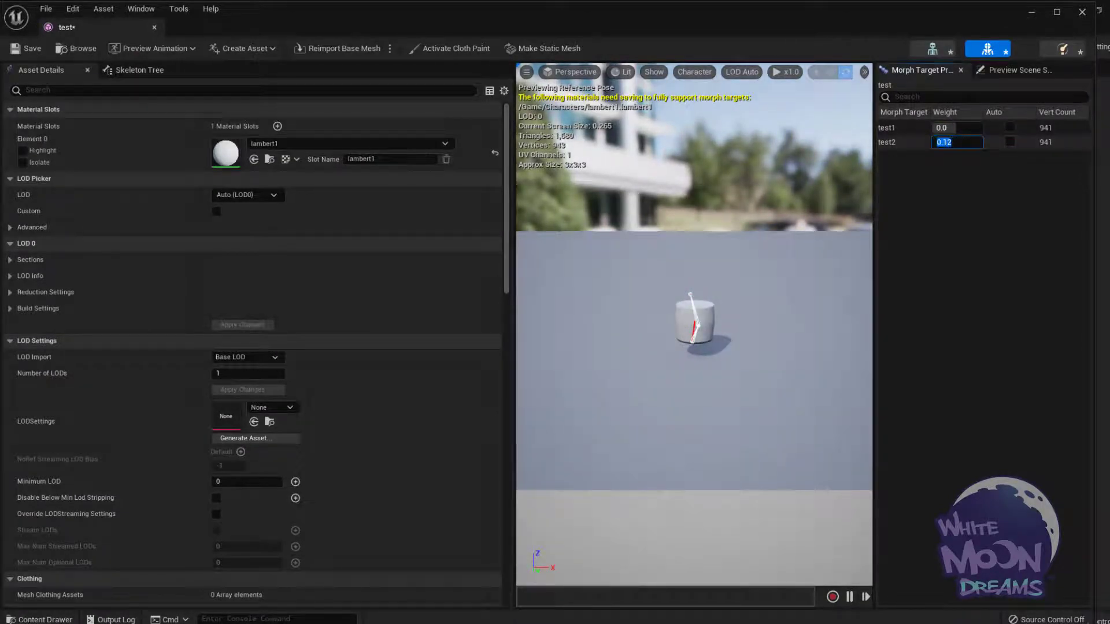
text(0.0)
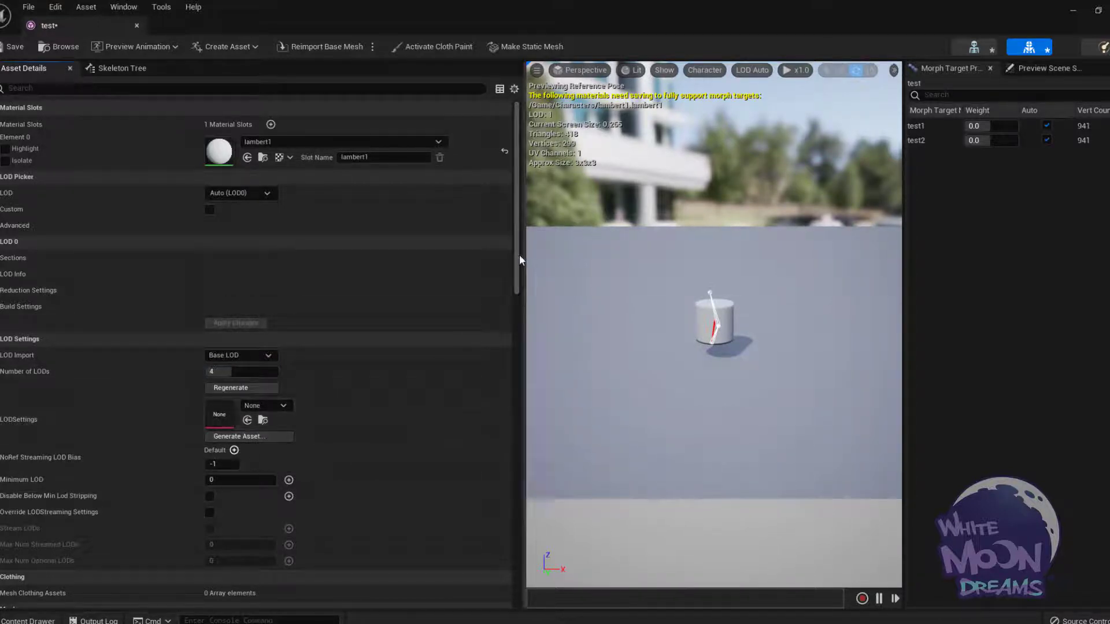
Preview LOD 1 and then LOD 2 of the cylinder in the viewport
click(752, 70)
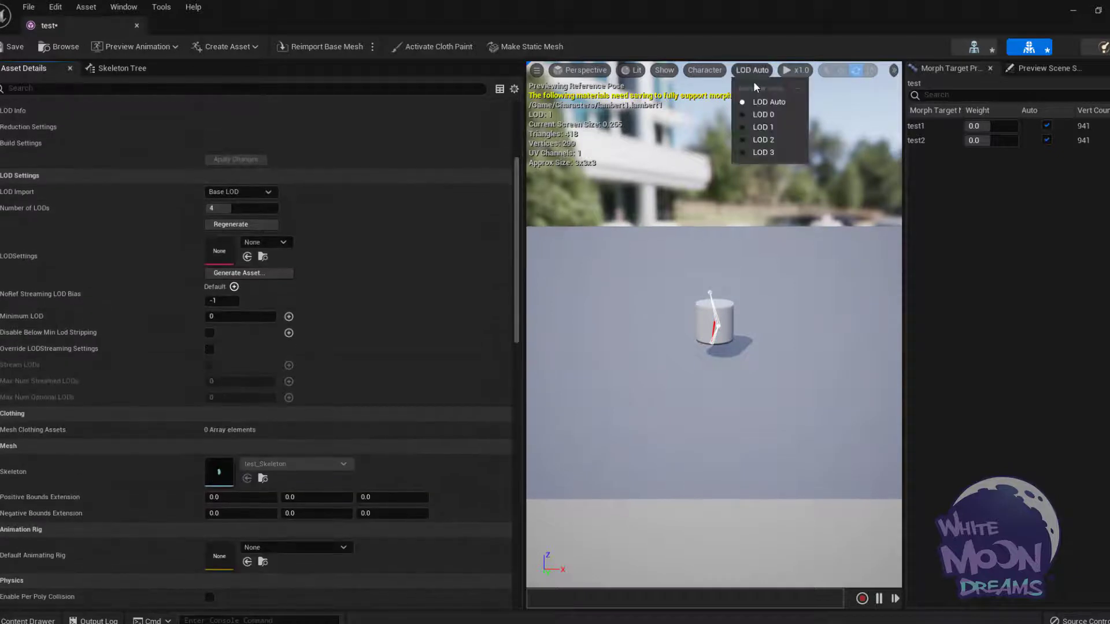
click(763, 127)
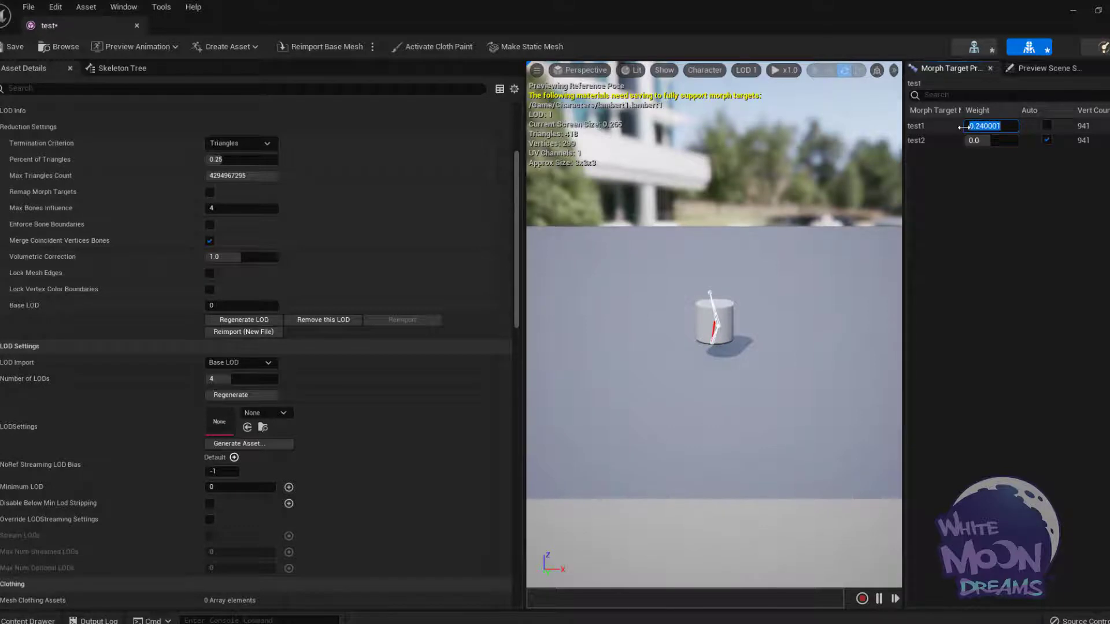
click(743, 71)
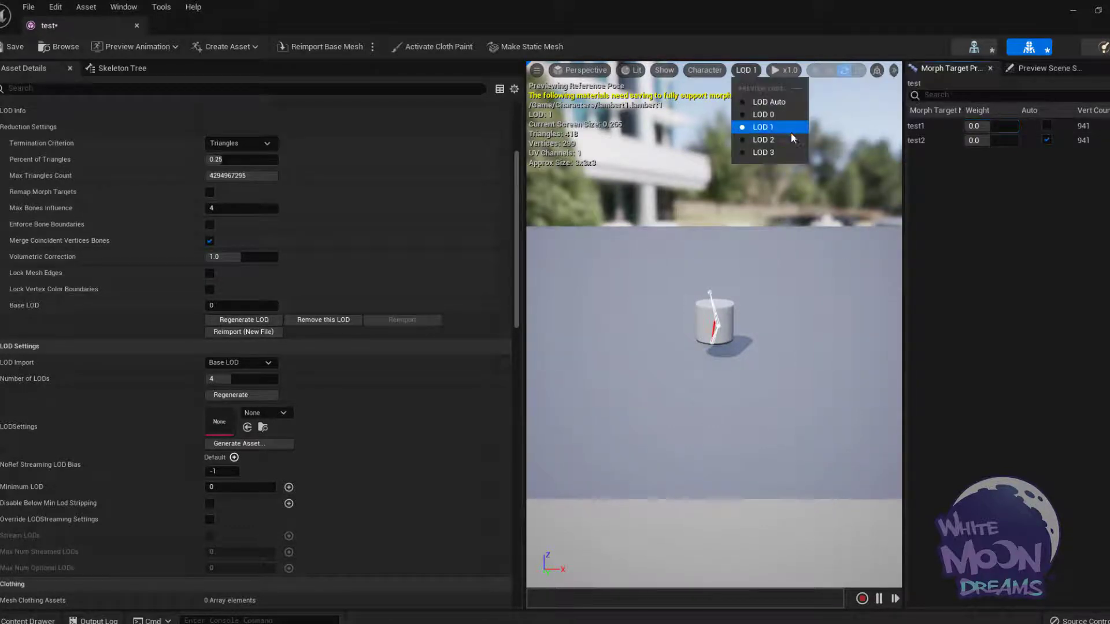
click(763, 139)
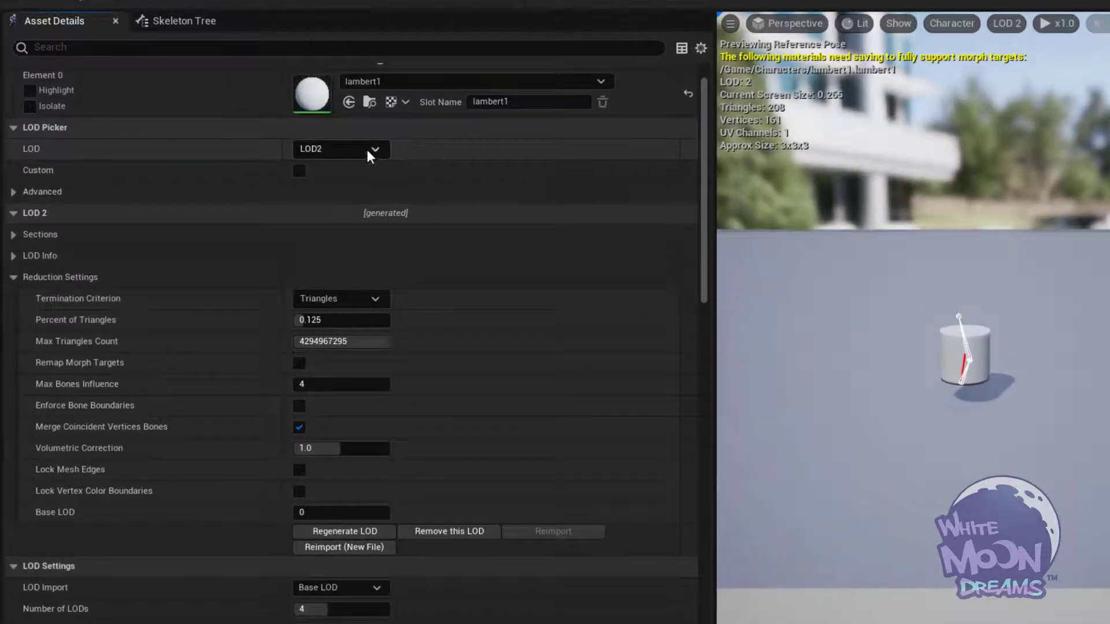
Set LOD 1 to keep 0.5 of triangles with Remap Morph Targets enabled
click(340, 149)
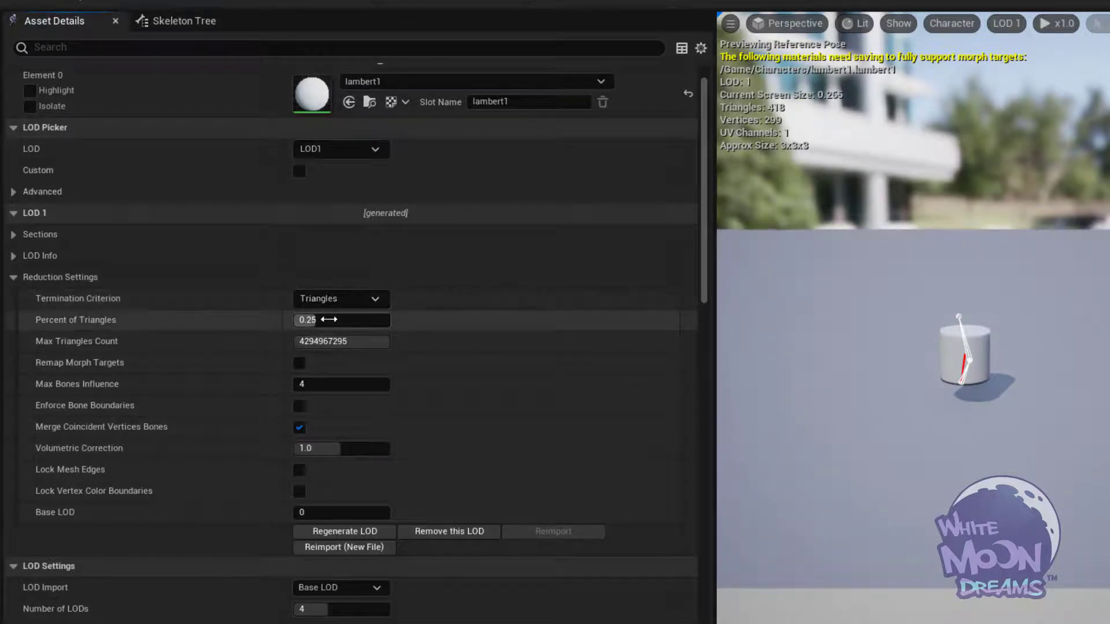
text(.5)
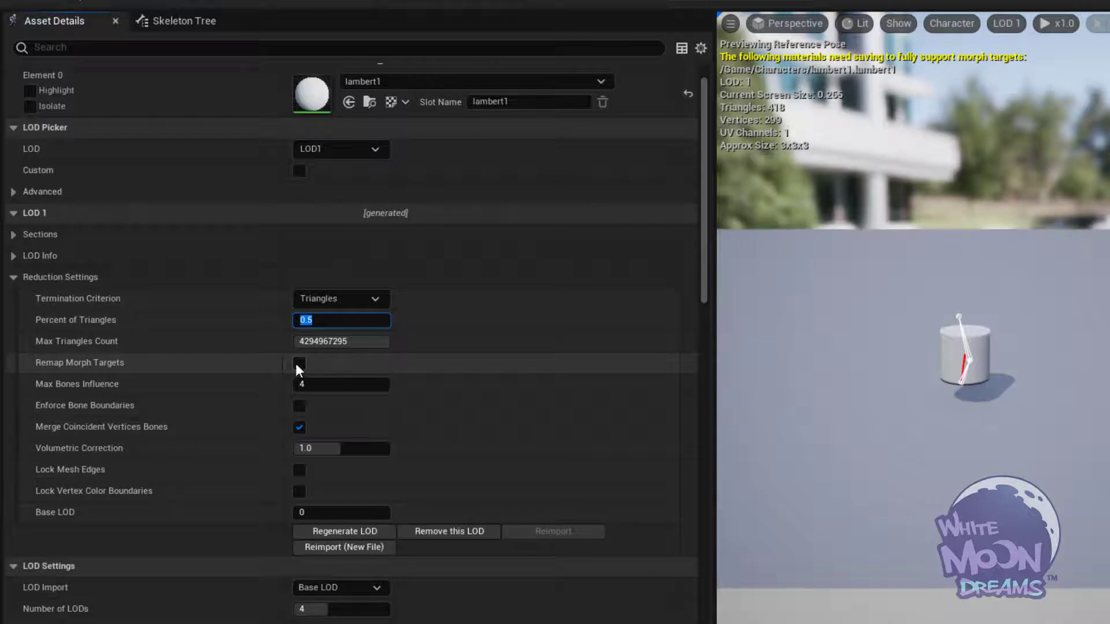
click(299, 363)
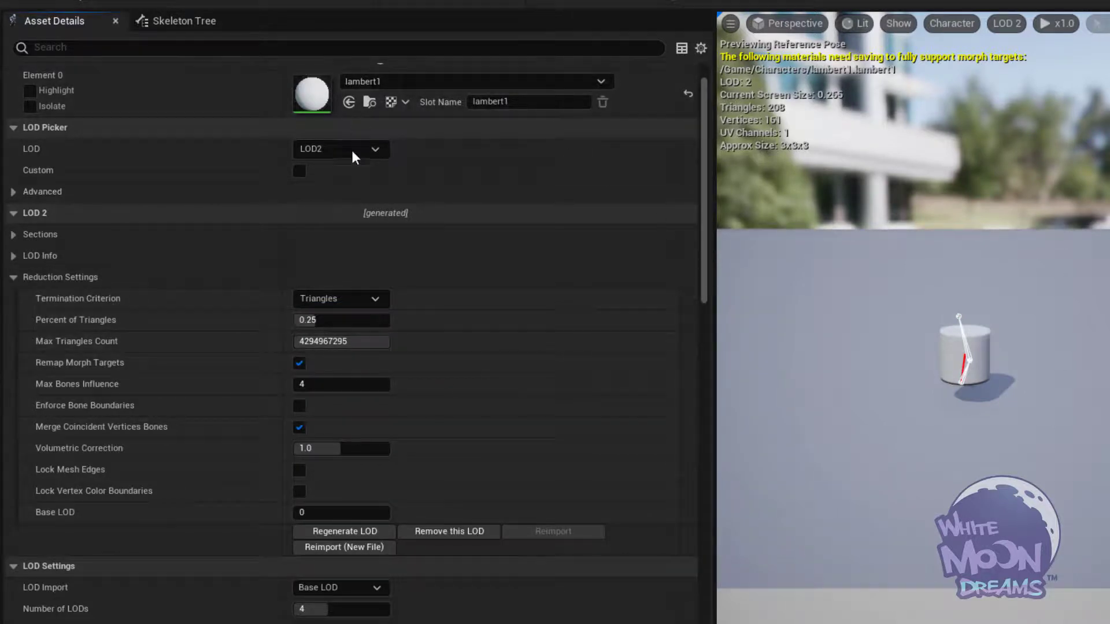
Set LOD 3's Percent of Triangles to 0.125 in its reduction settings
click(340, 149)
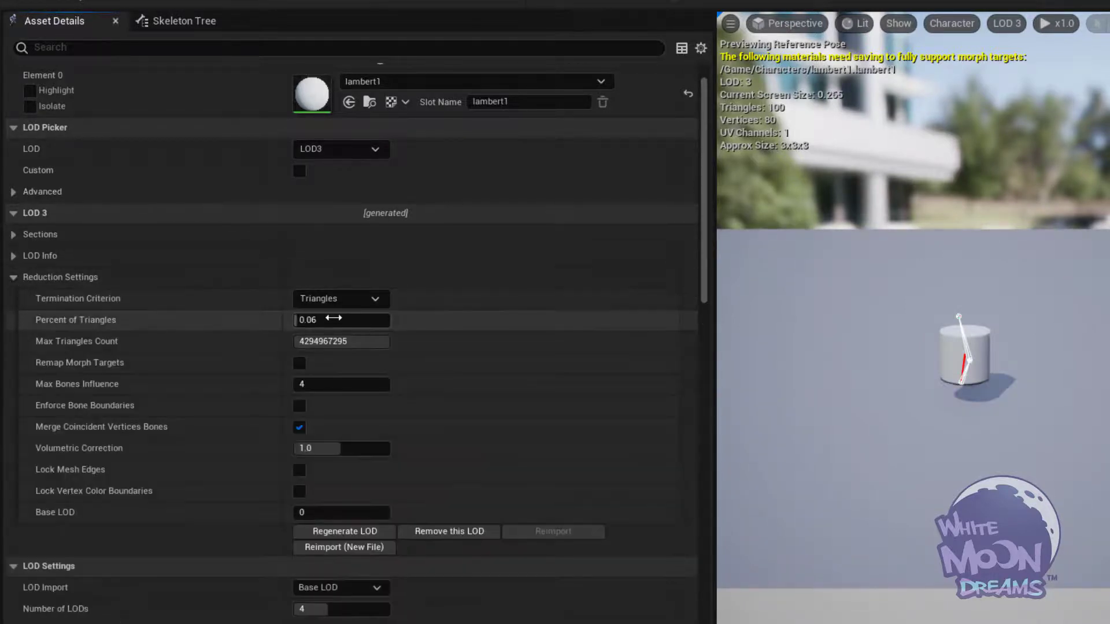
text(.125)
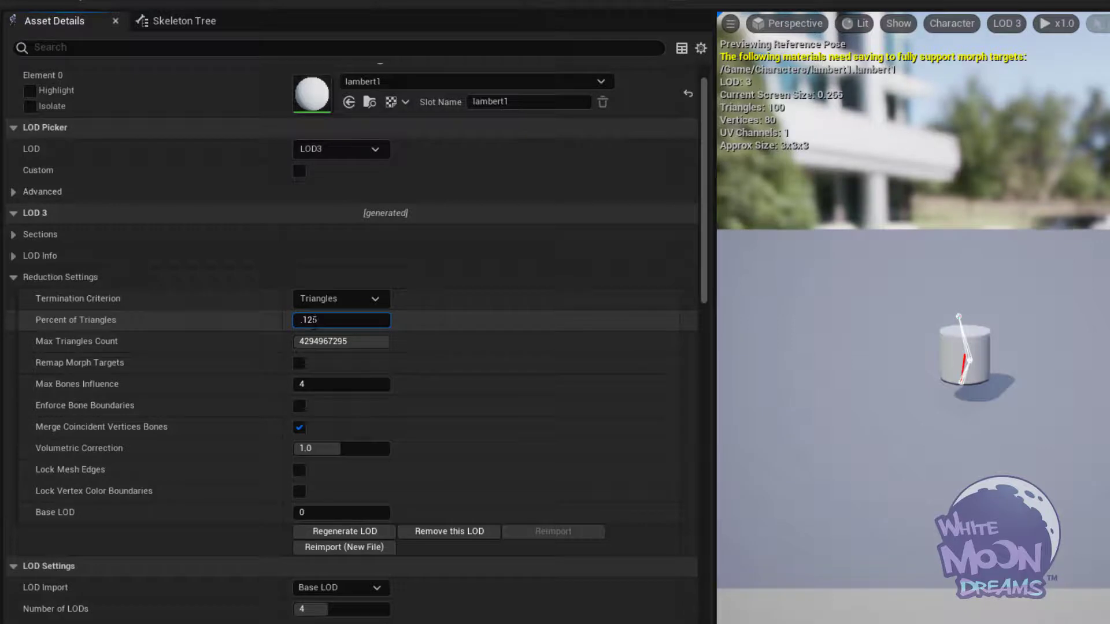
triple_click(341, 320)
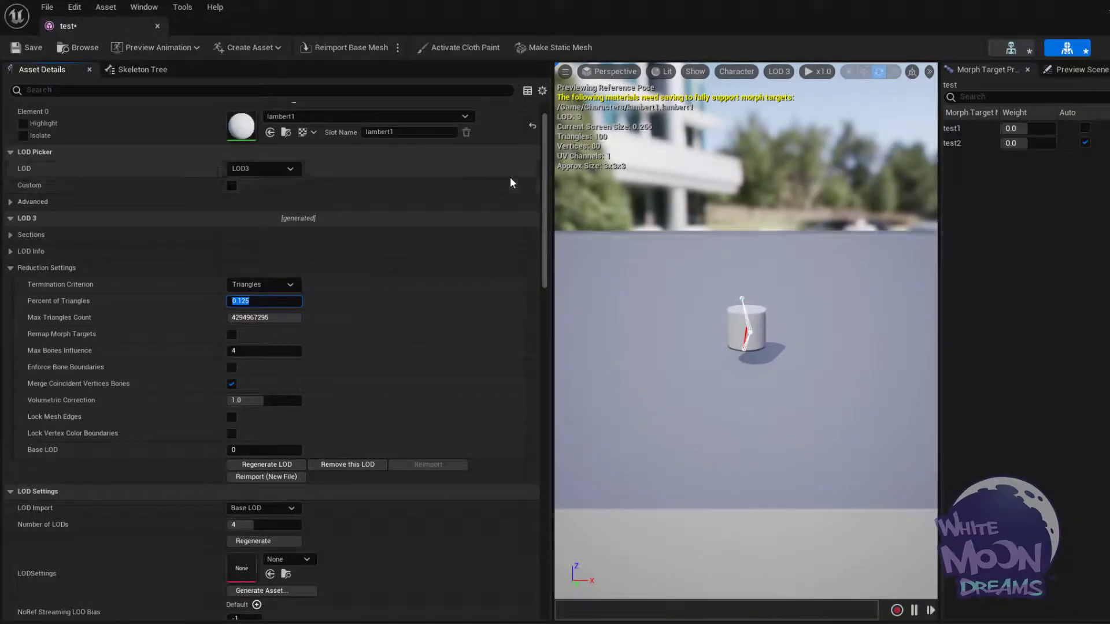
scroll(down, 3)
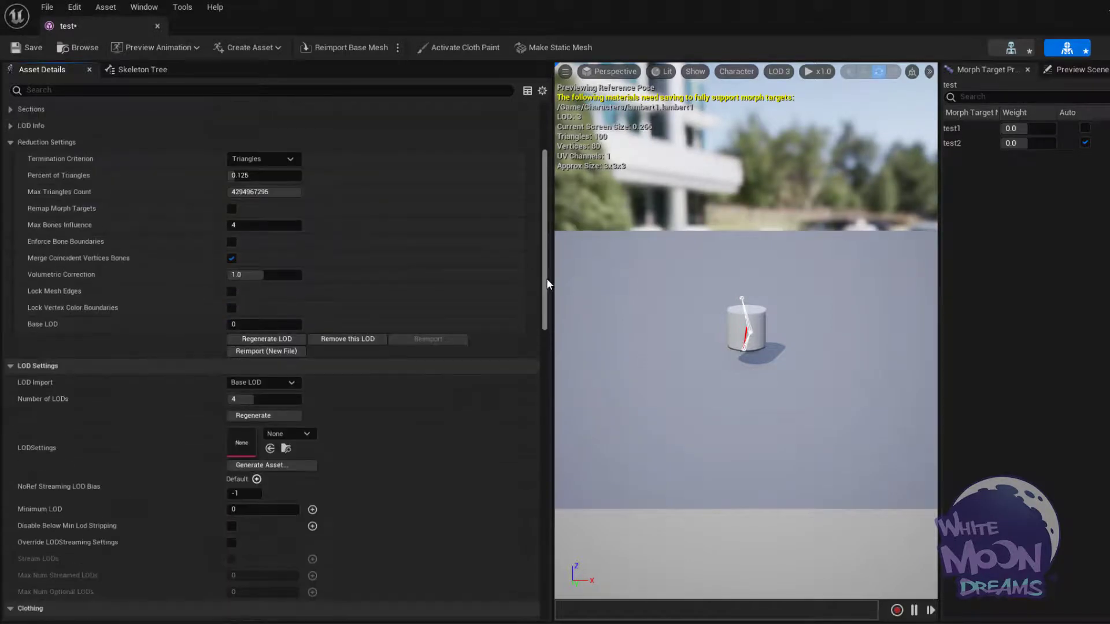